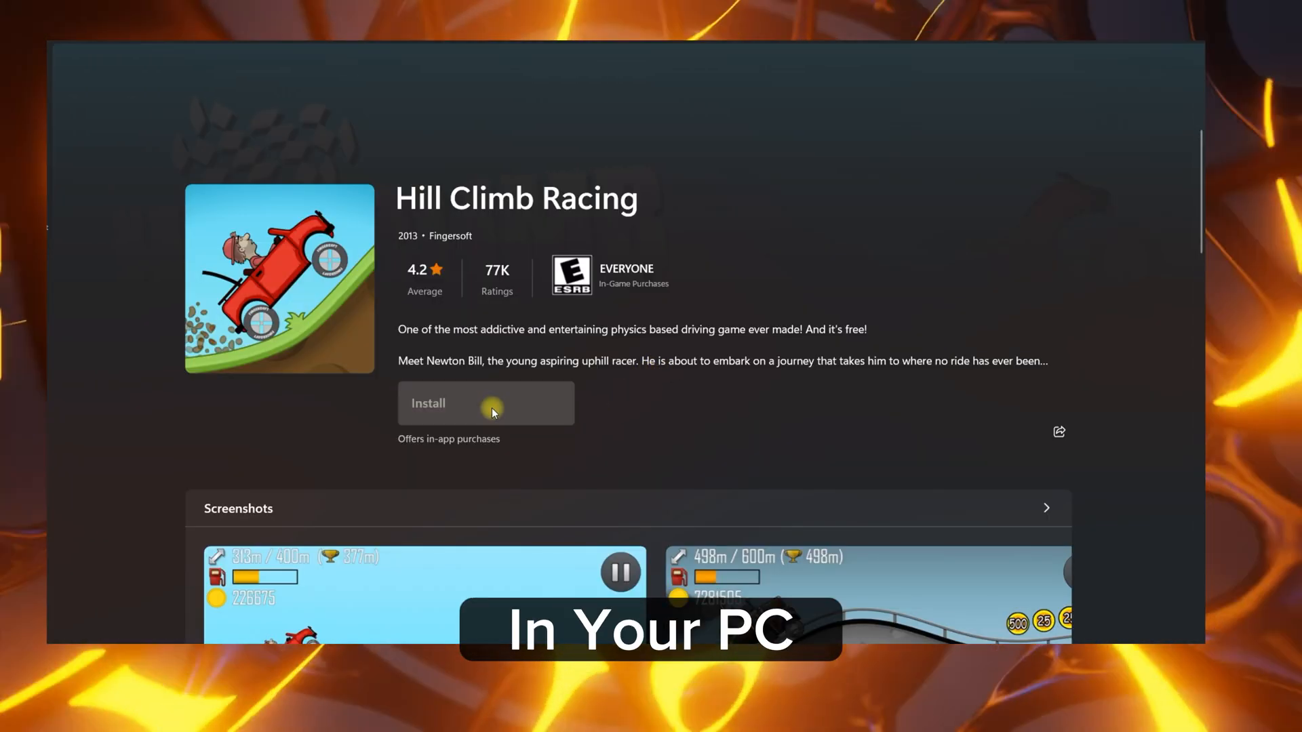
- Leave the Microsoft Store intro preview and focus the browser's Google search box
left_click(486, 404)
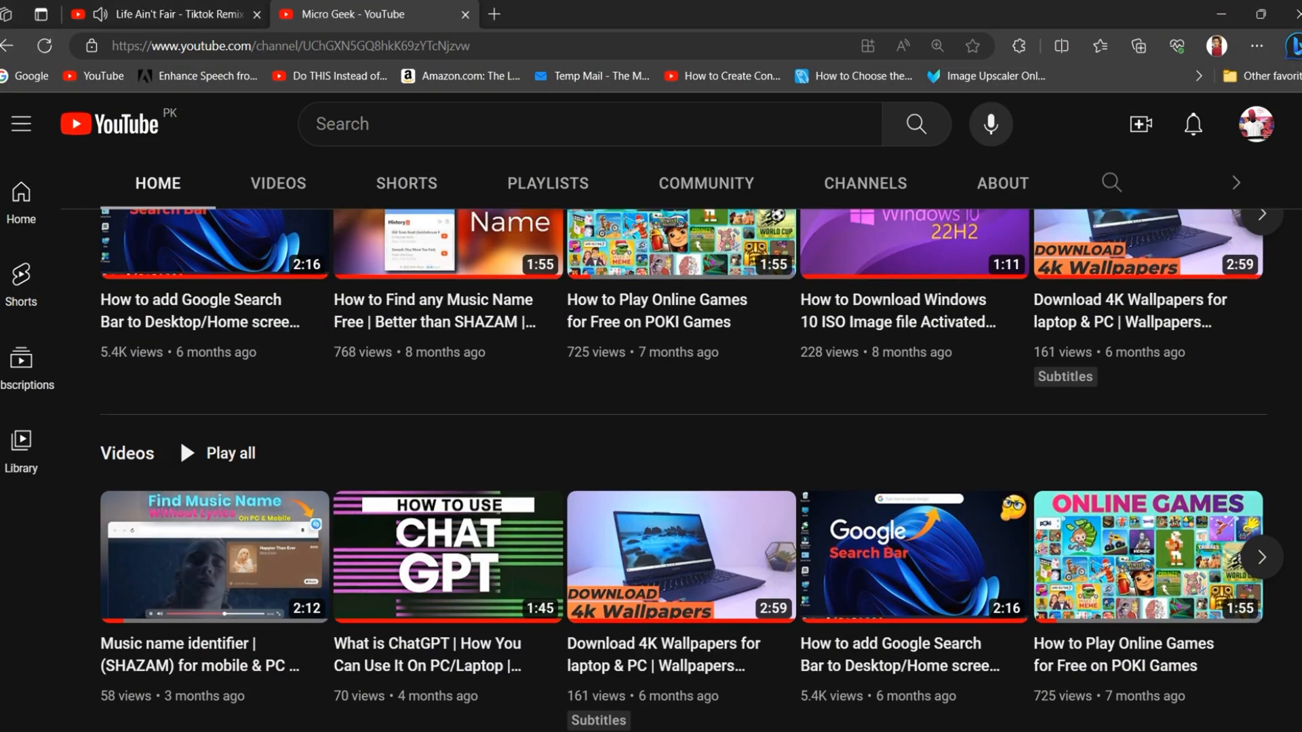
left_click(1185, 447)
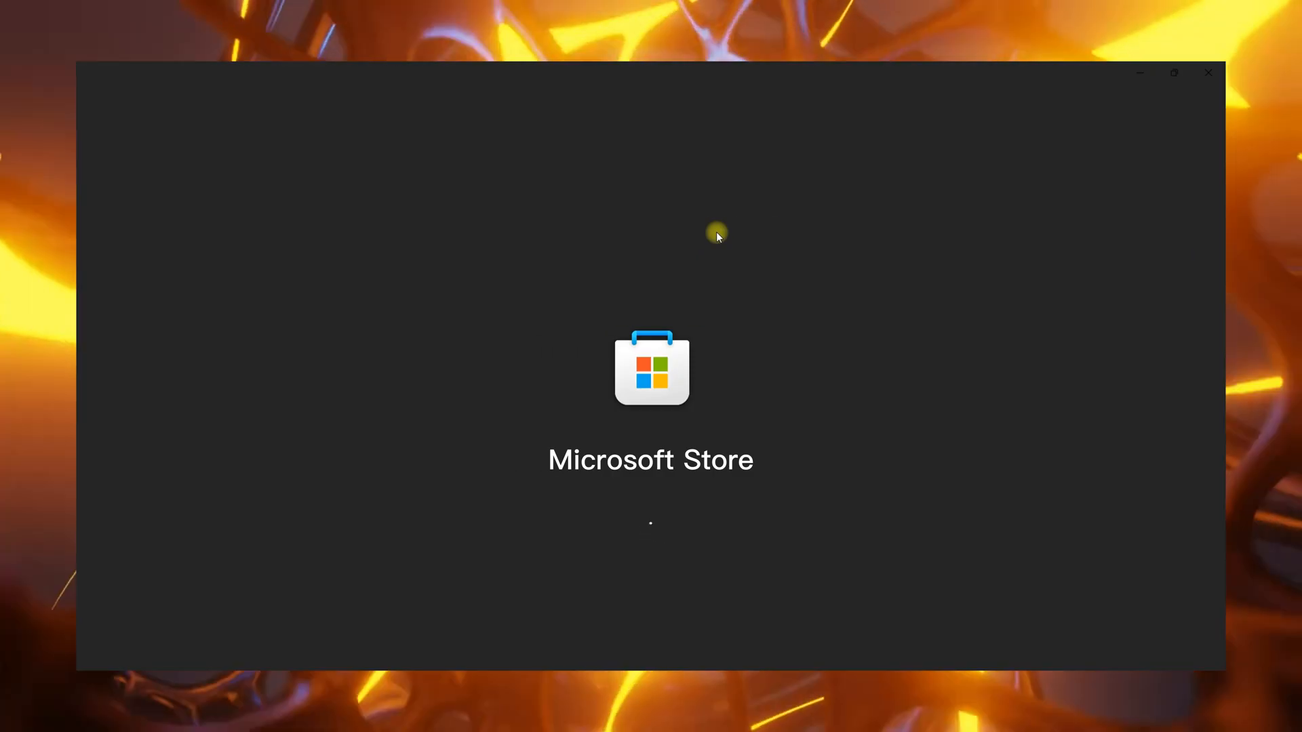
left_click(1207, 72)
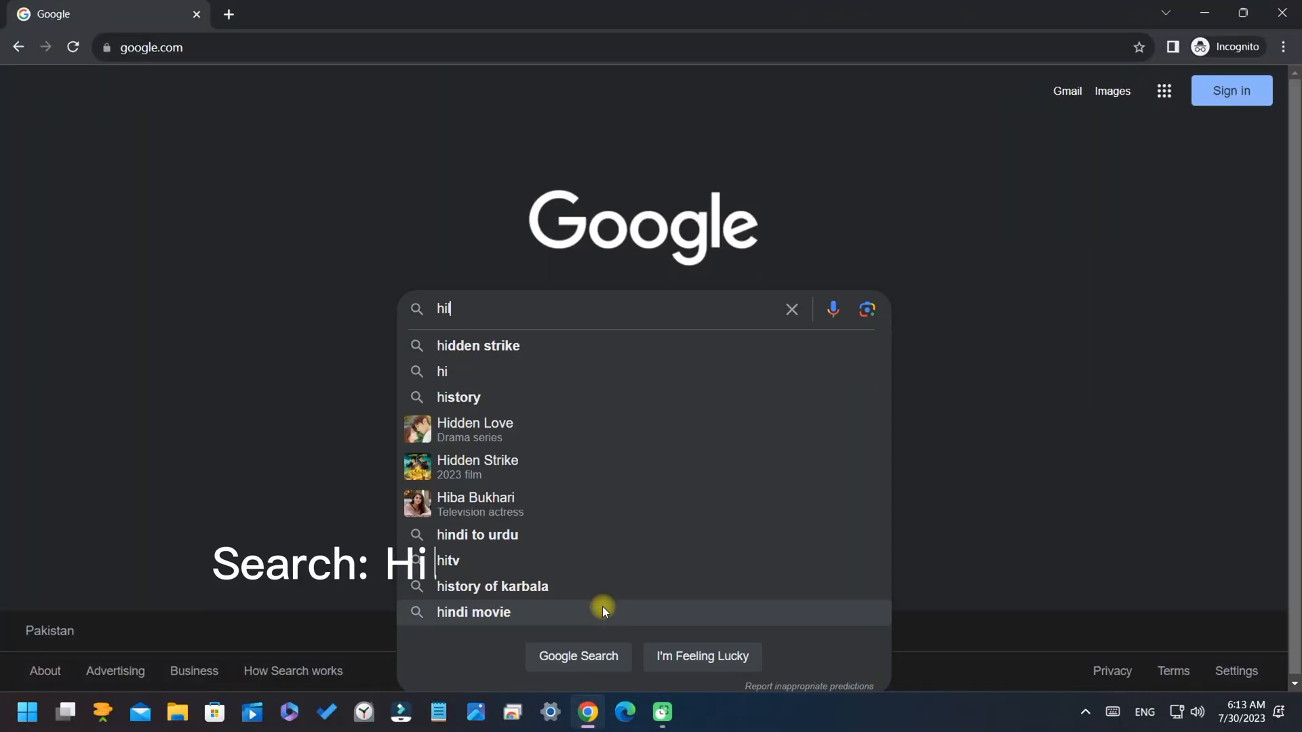
- Search Google for 'hill climb racing' to reach its Microsoft Store listing
type("hill climb racing microsoft store")
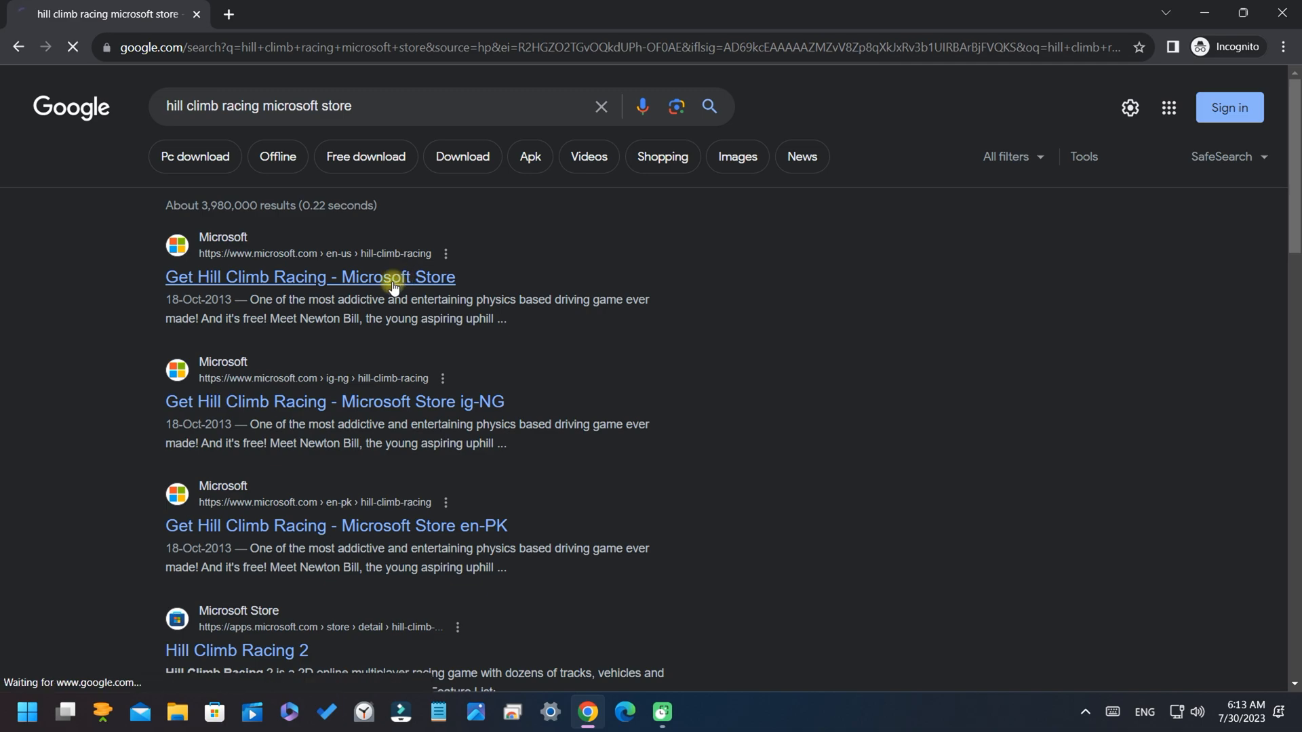
- Open Hill Climb Racing's web listing, dismiss the sign-up offer, and hand it off to the Store app
left_click(310, 277)
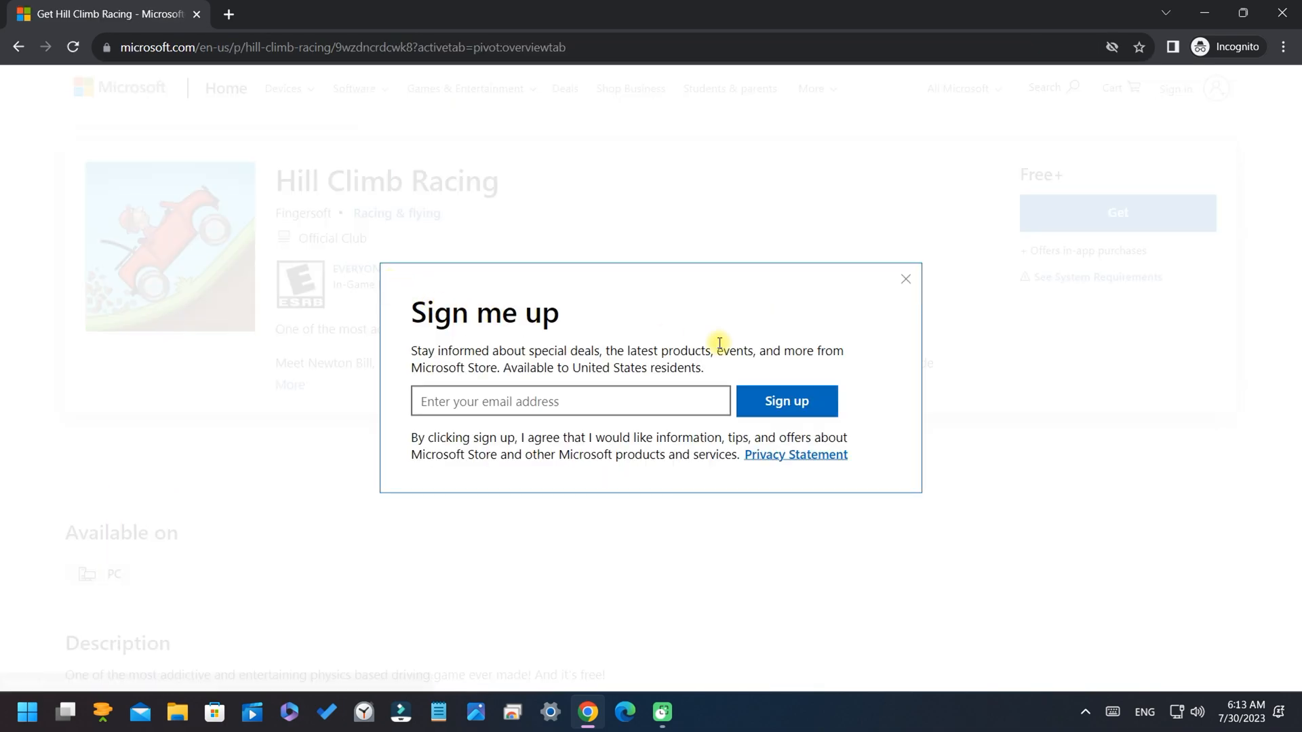
left_click(1104, 213)
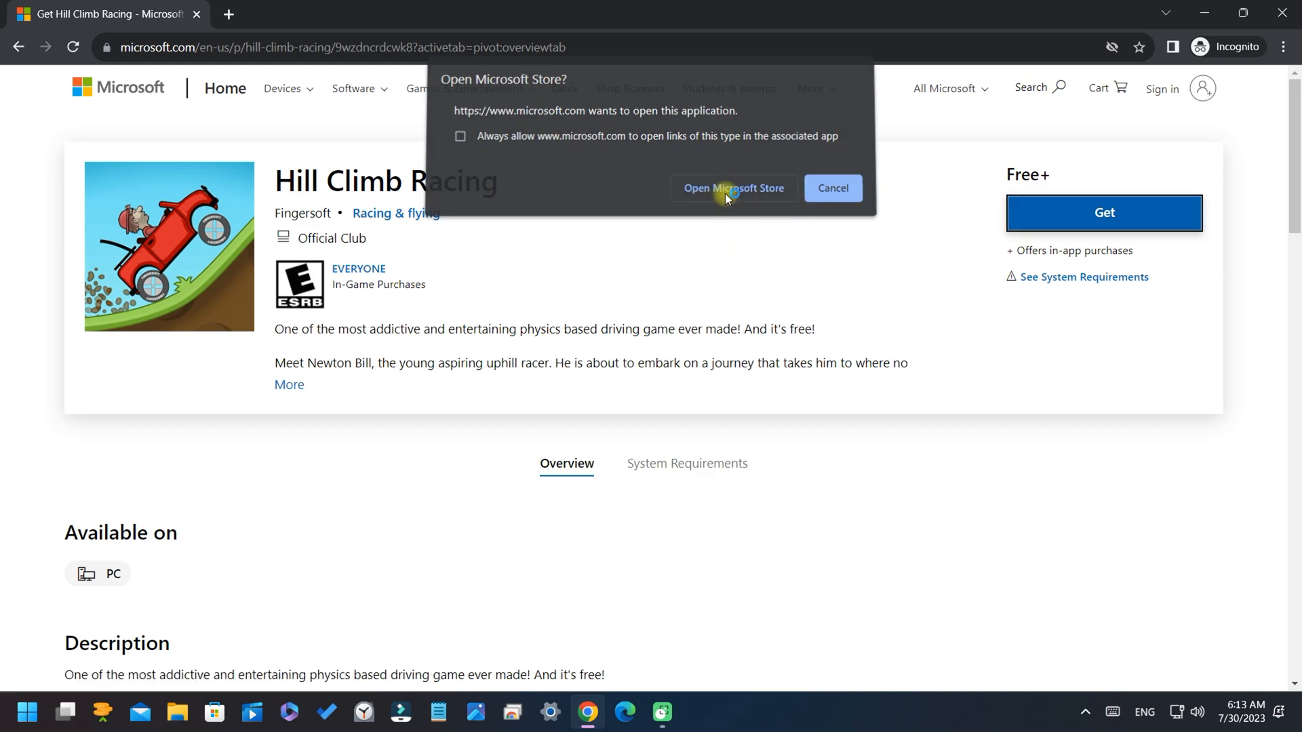
left_click(734, 187)
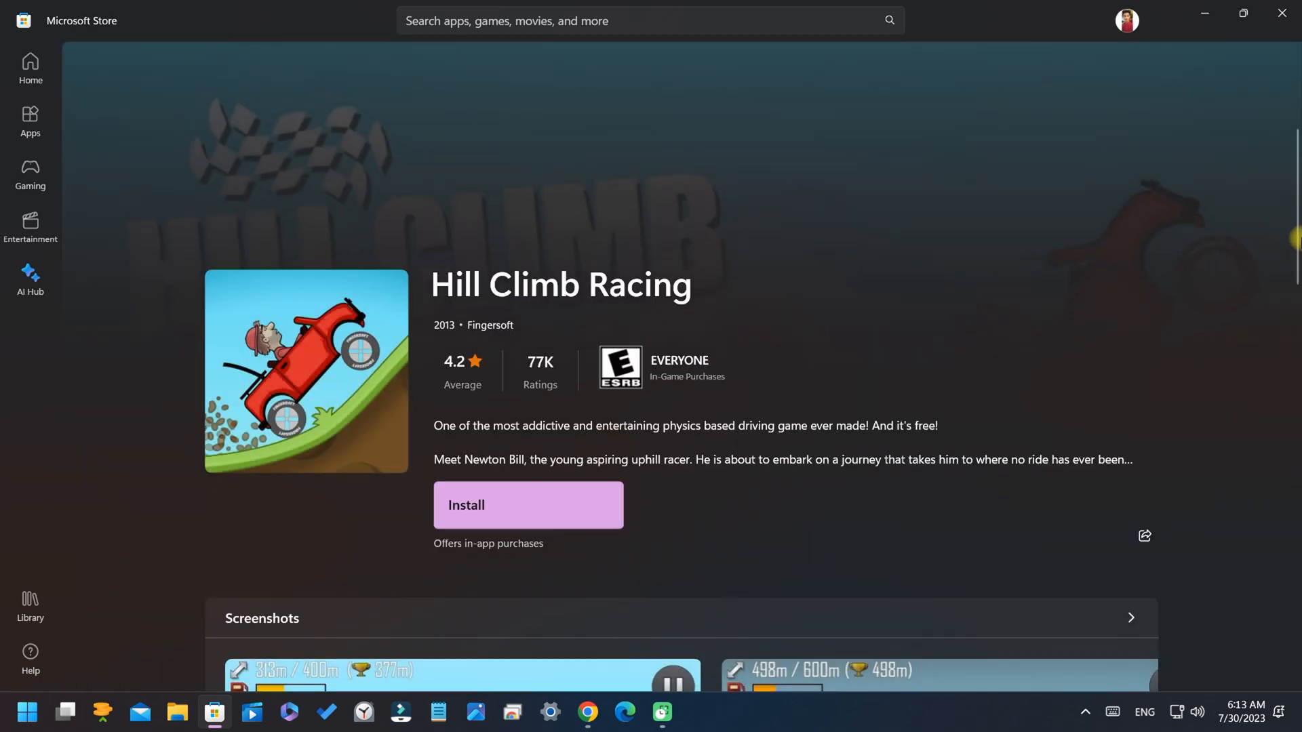
- Review the Hill Climb Racing store page and install the game on the PC
scroll("down", 3)
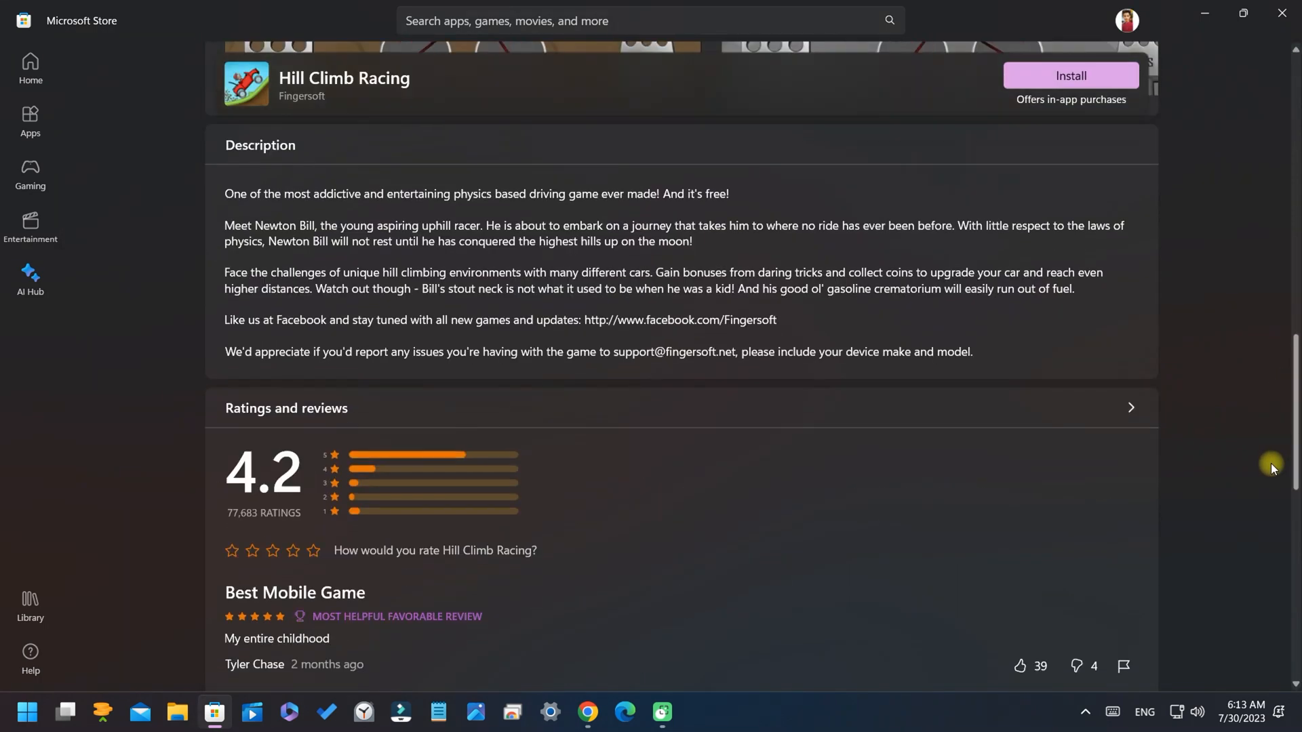
scroll("down", 3)
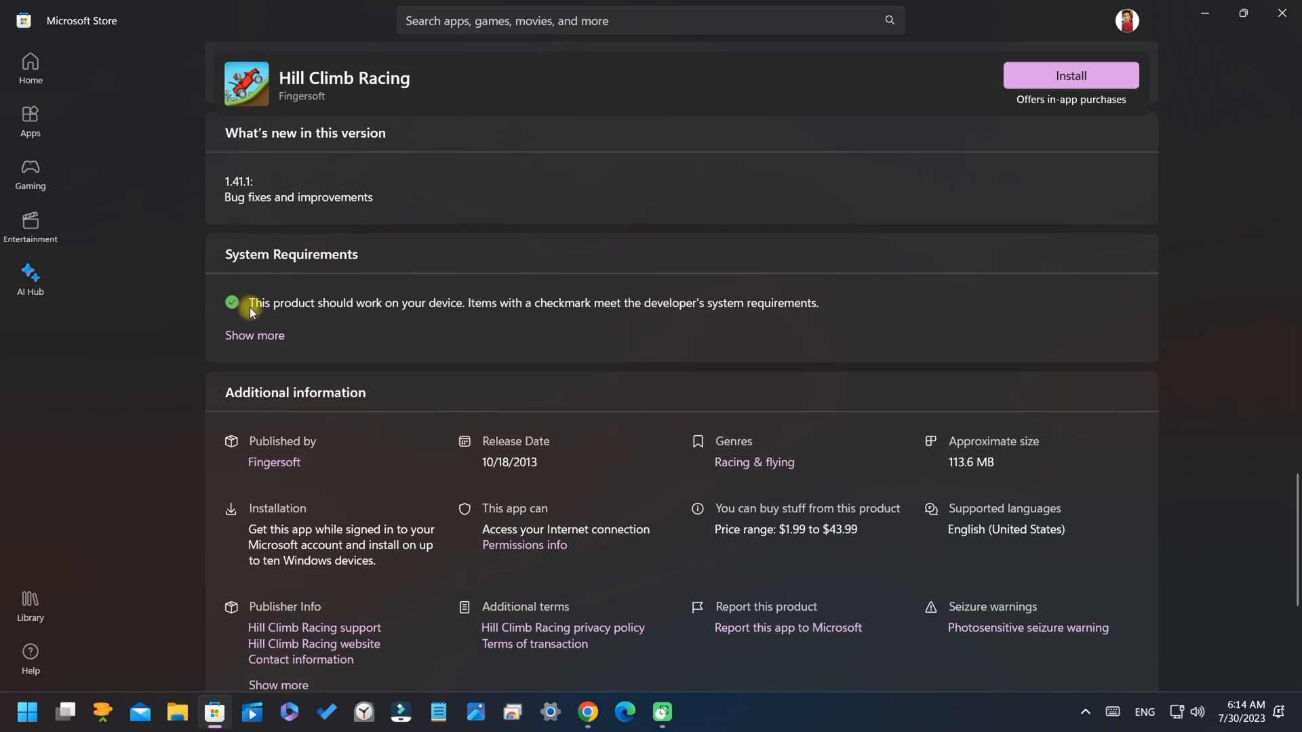
scroll("down", 3)
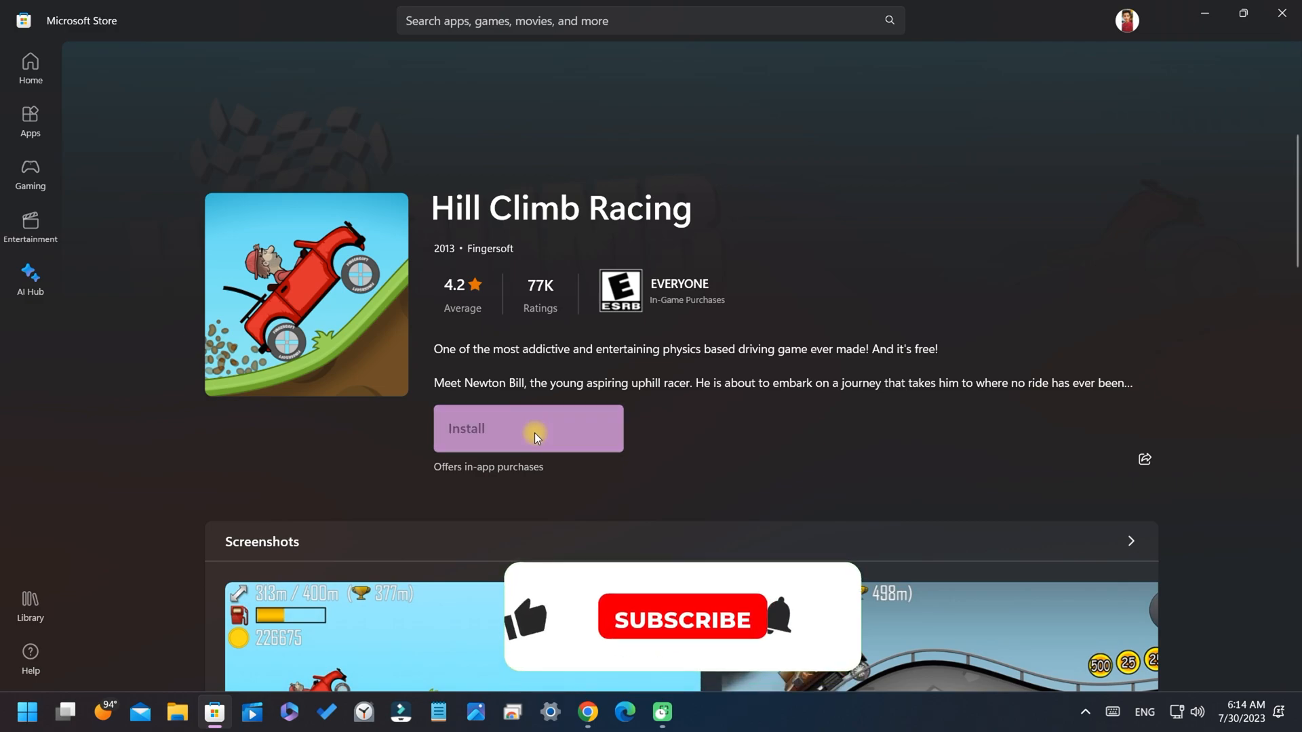
left_click(534, 429)
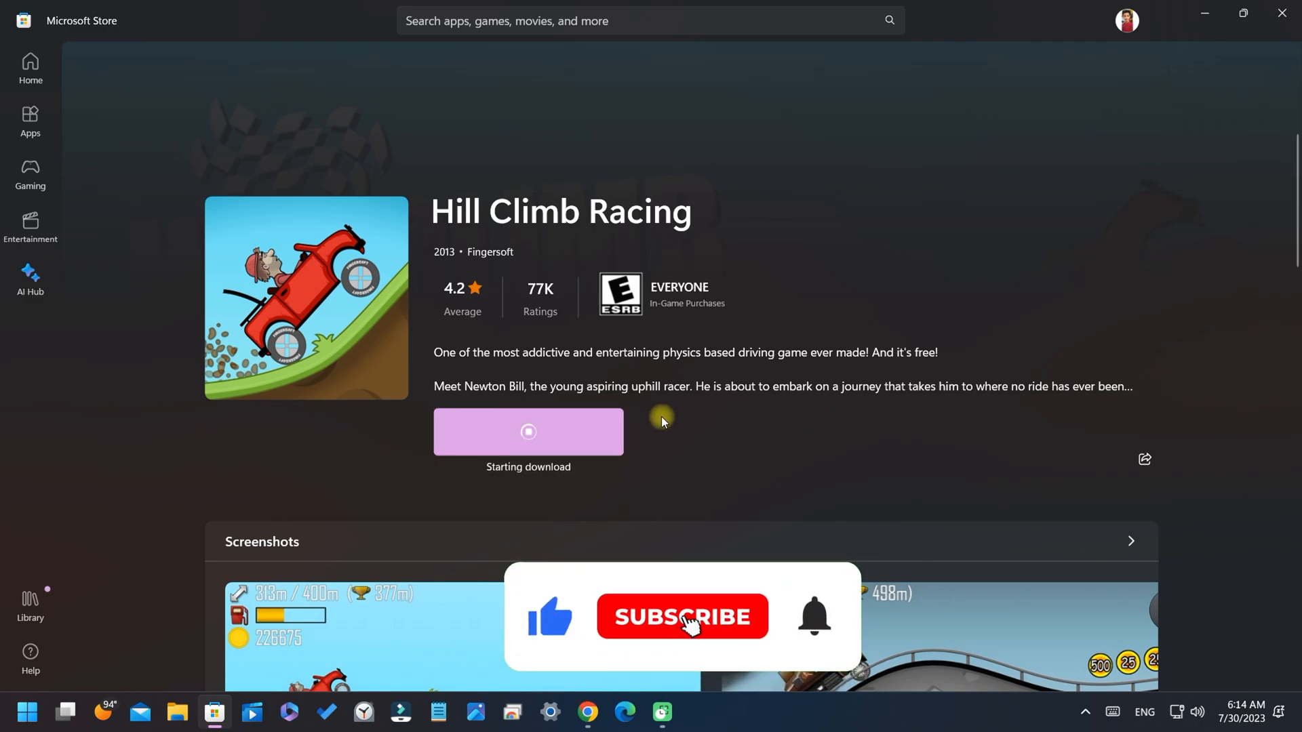
left_click(683, 616)
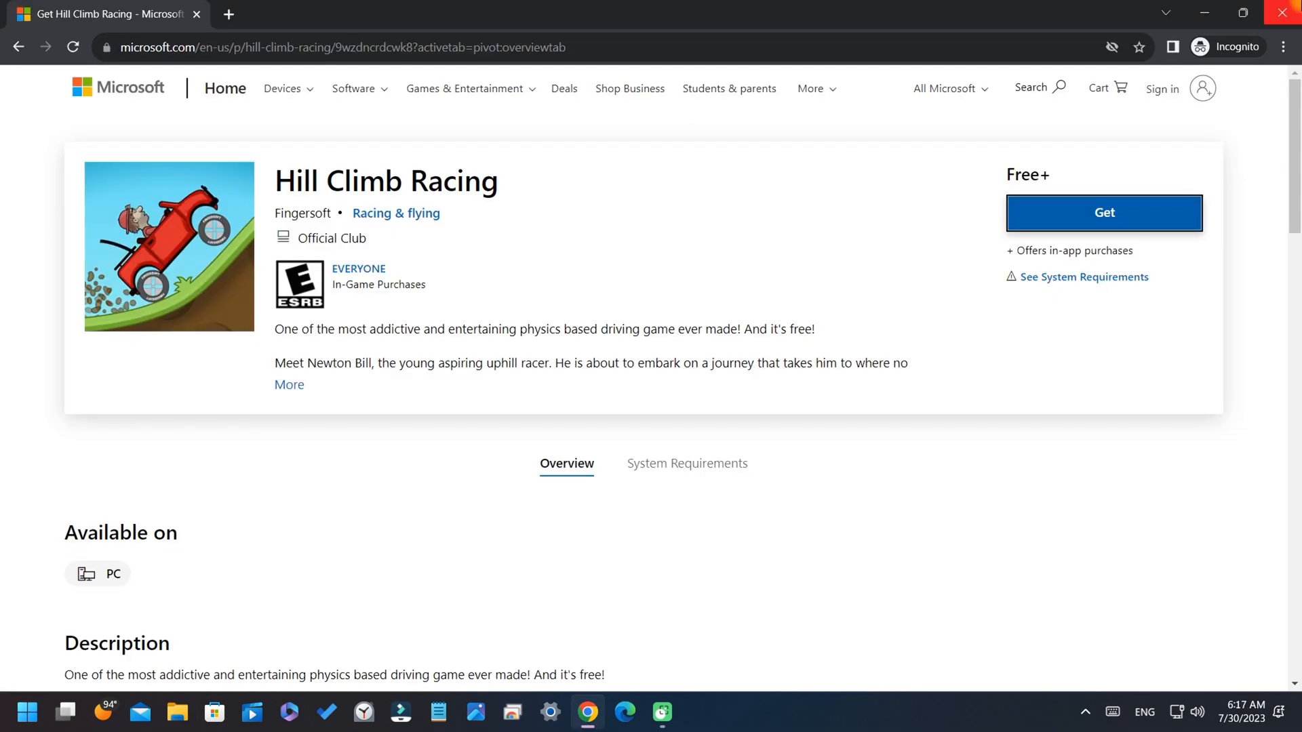
- Find the installed Hill Climb Racing via Windows search and launch it
left_click(26, 710)
type("hill")
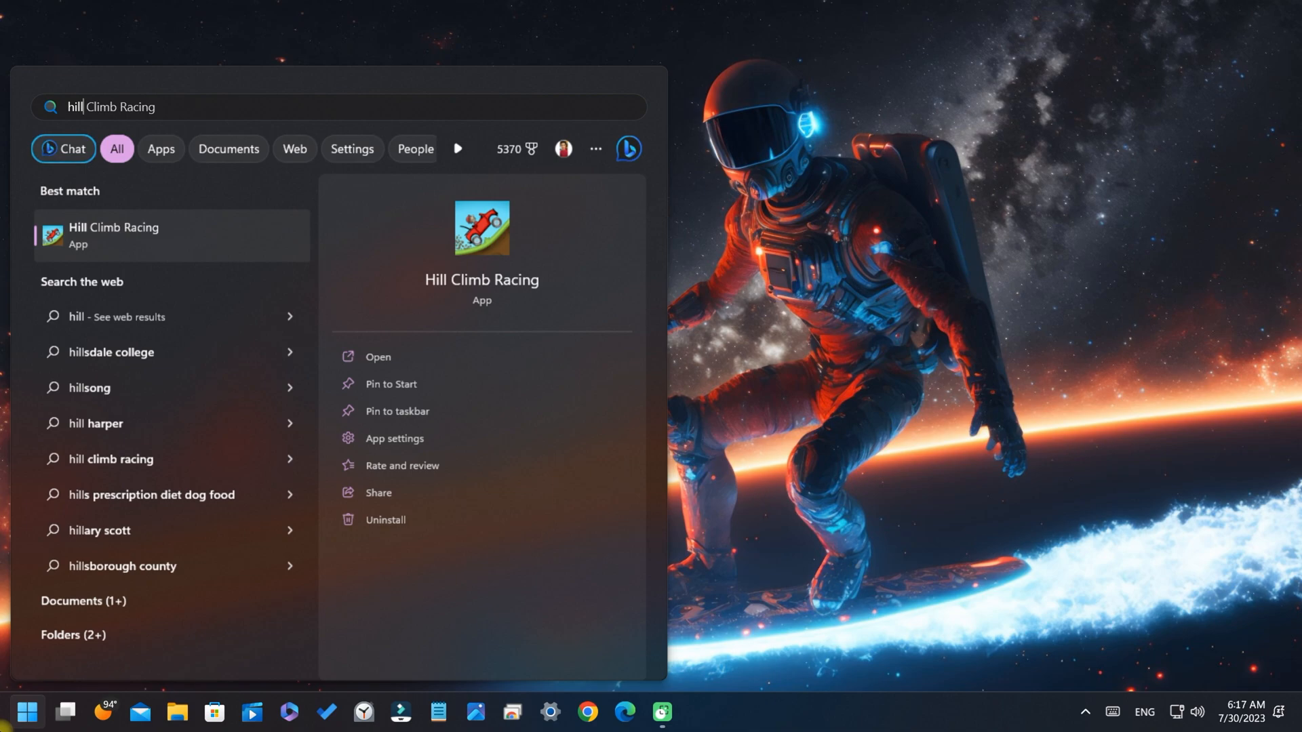
left_click(377, 356)
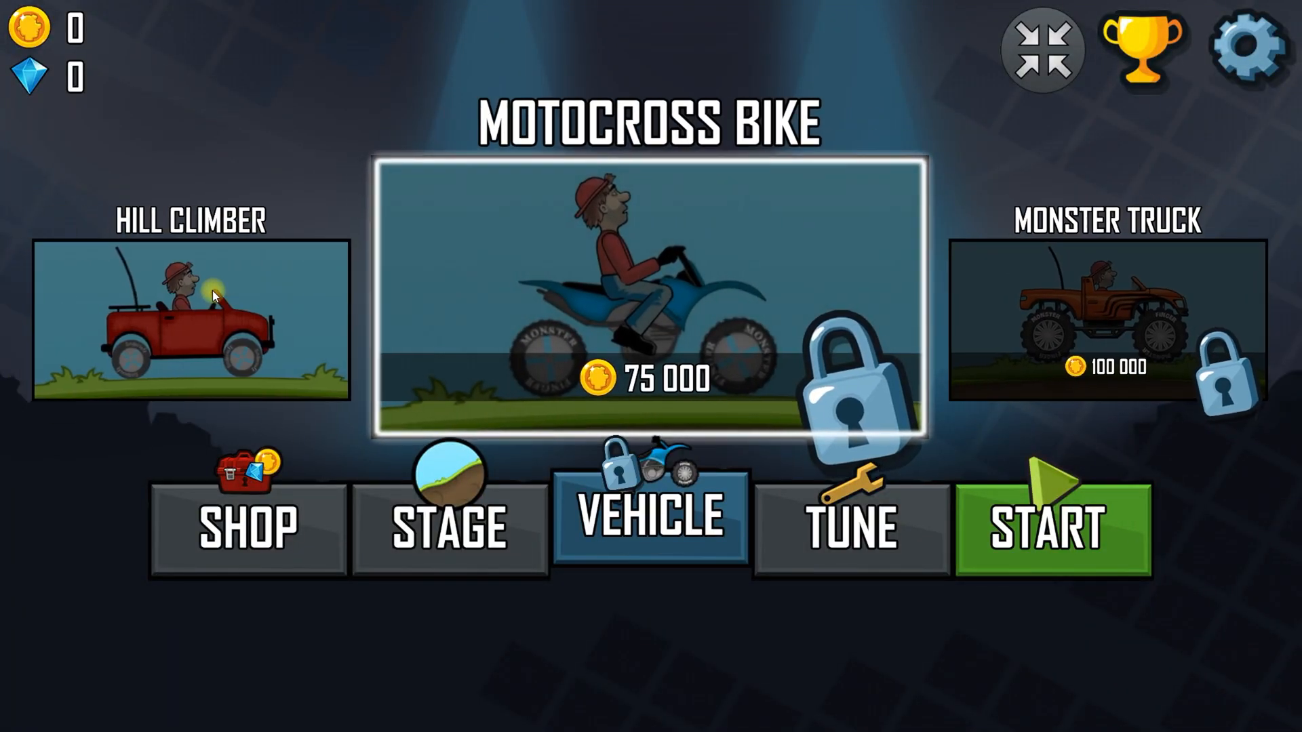
- Start a Level 1 race with the Hill Climber jeep, aiming for 200m
left_click(1050, 531)
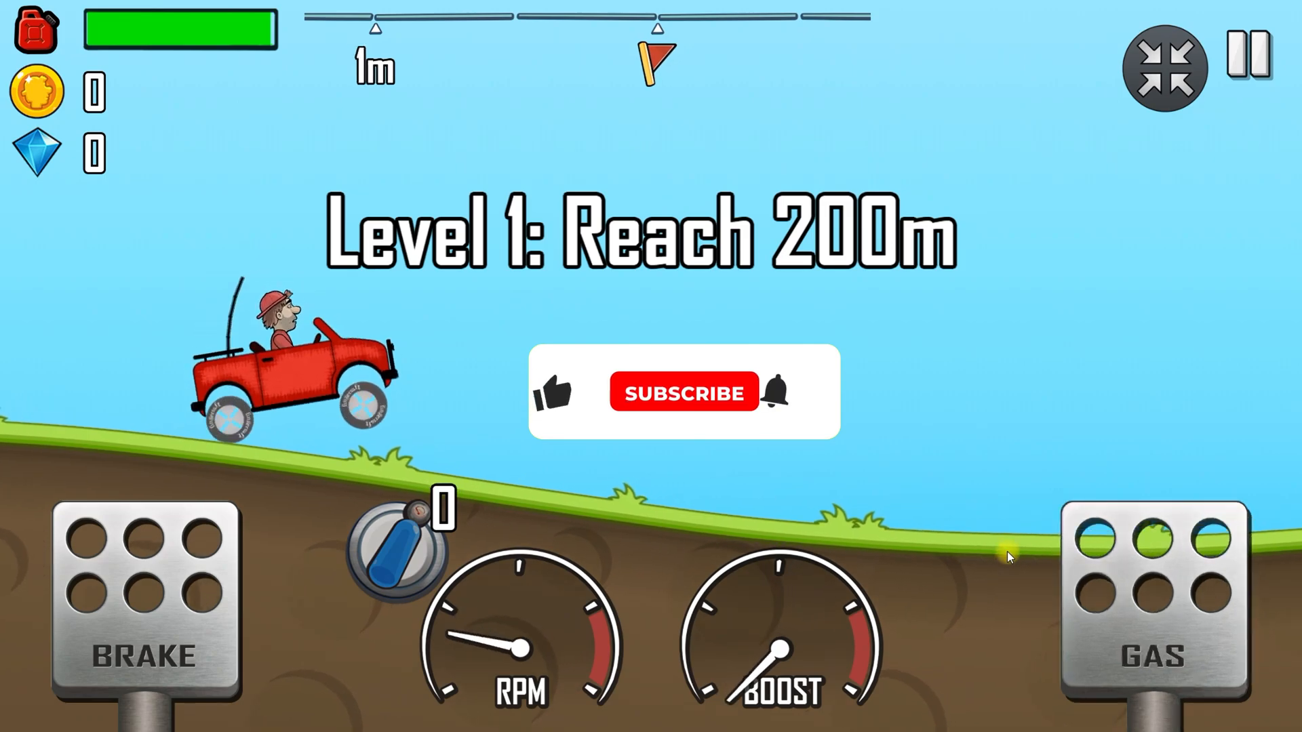